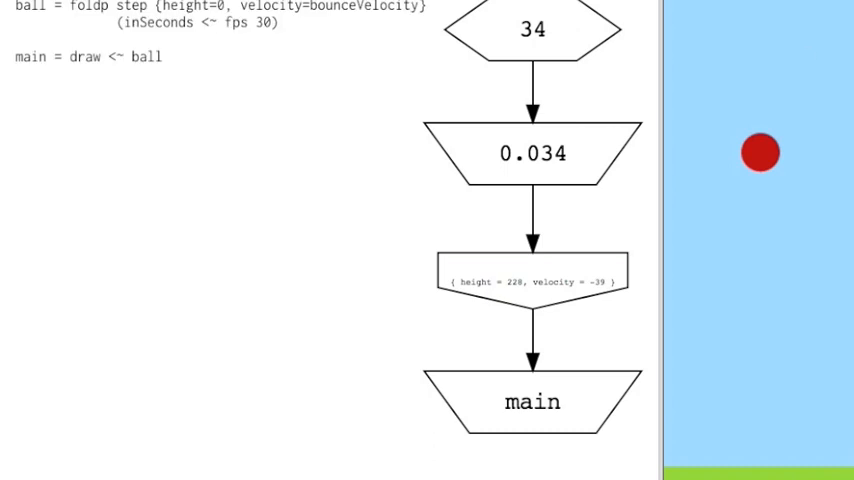
mouse_move(224, 96)
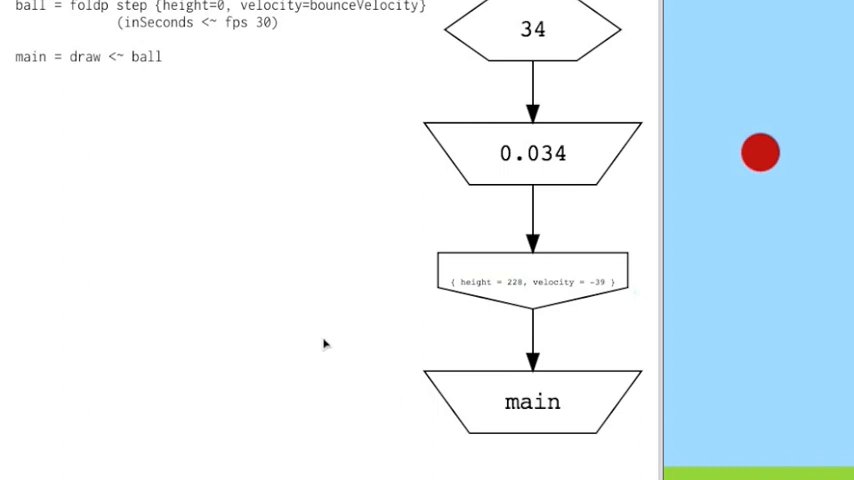
mouse_move(188, 36)
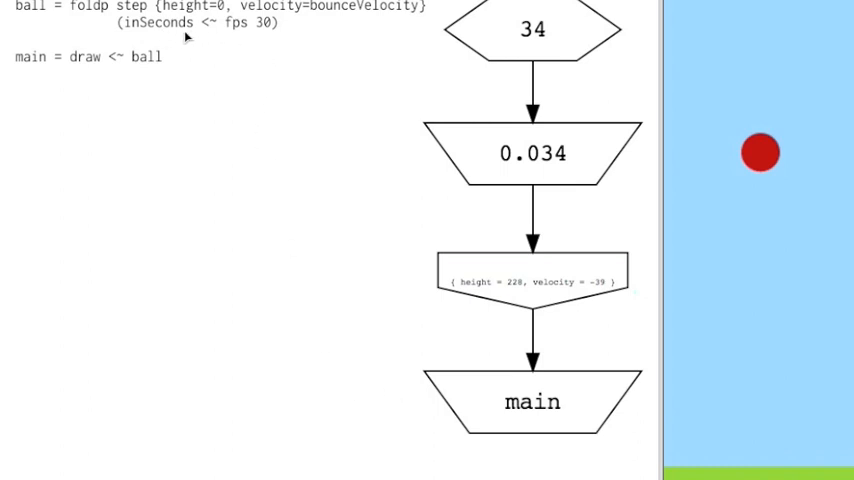
mouse_move(332, 154)
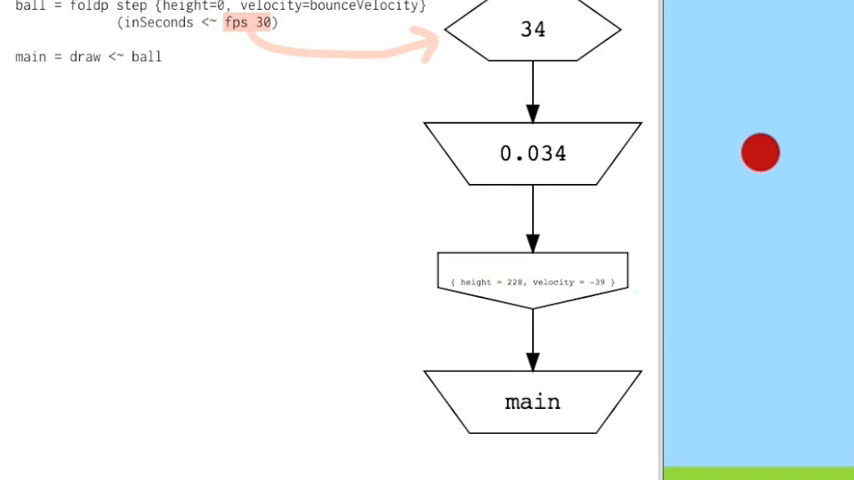
mouse_move(624, 4)
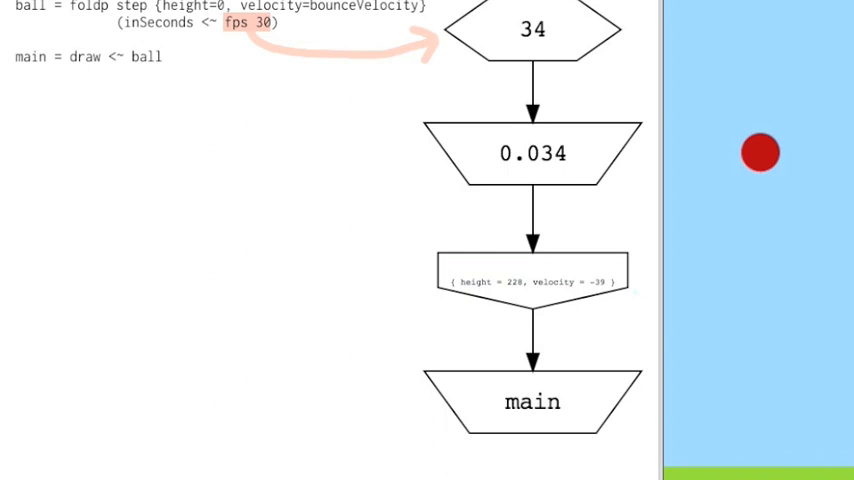
mouse_move(532, 50)
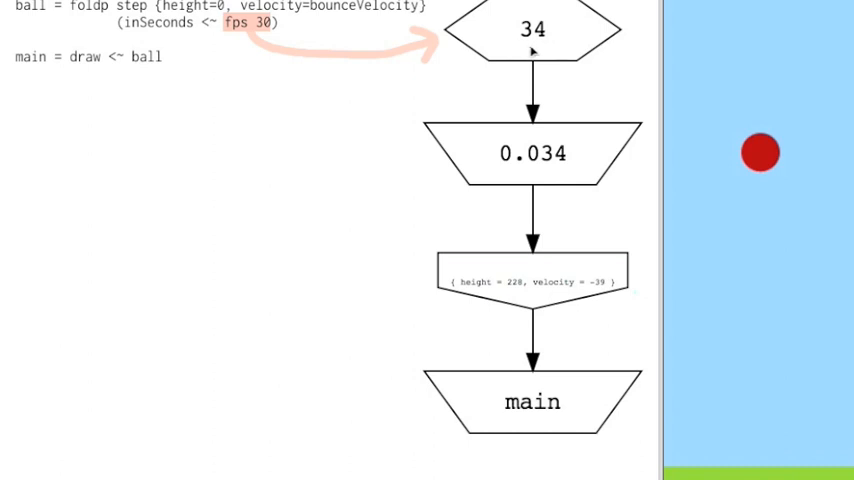
mouse_move(532, 52)
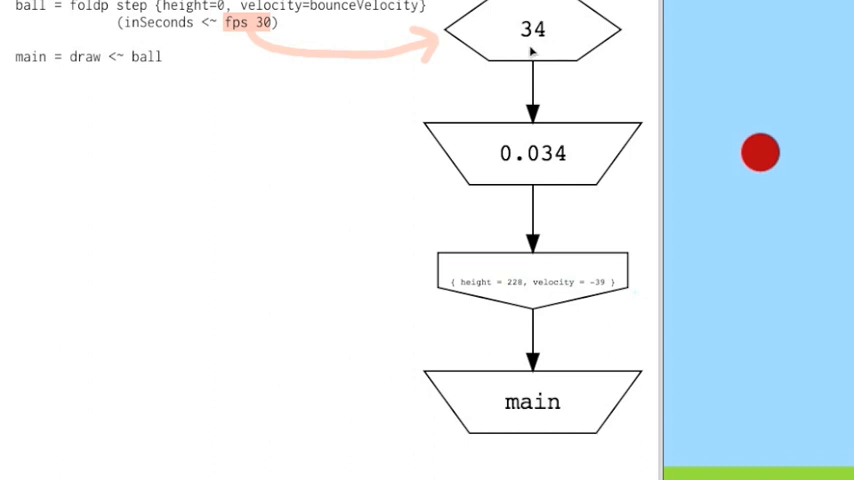
mouse_move(532, 44)
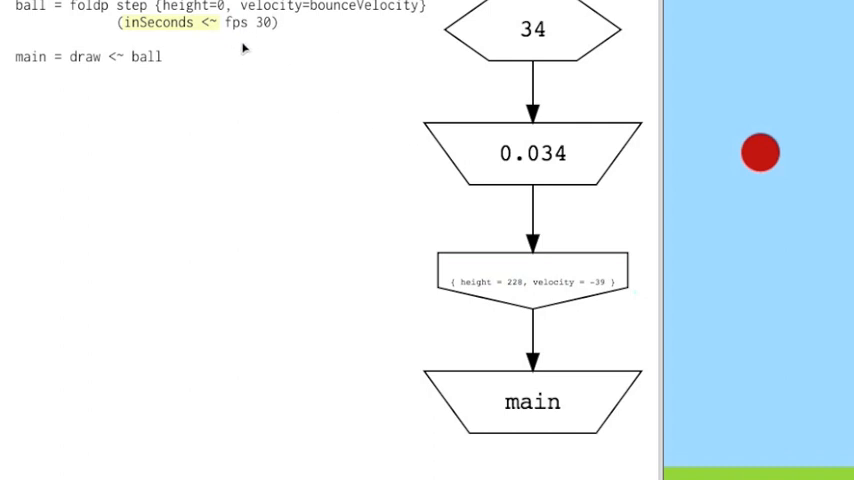
mouse_move(222, 36)
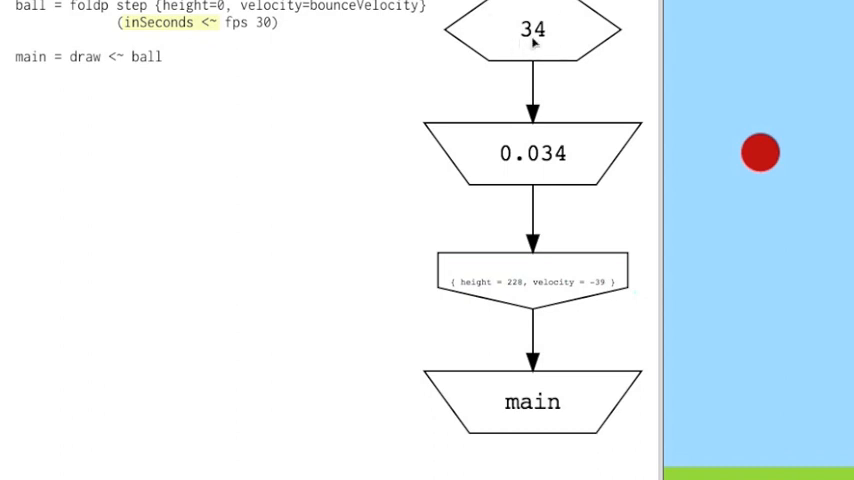
mouse_move(596, 16)
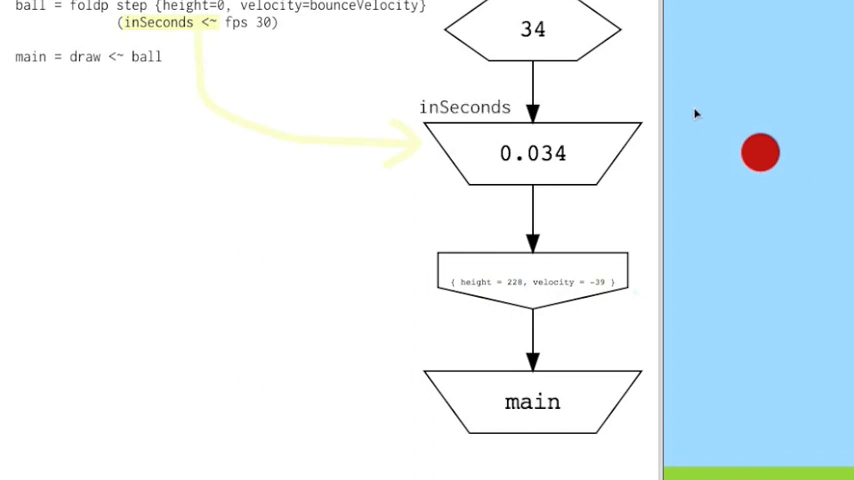
mouse_move(540, 72)
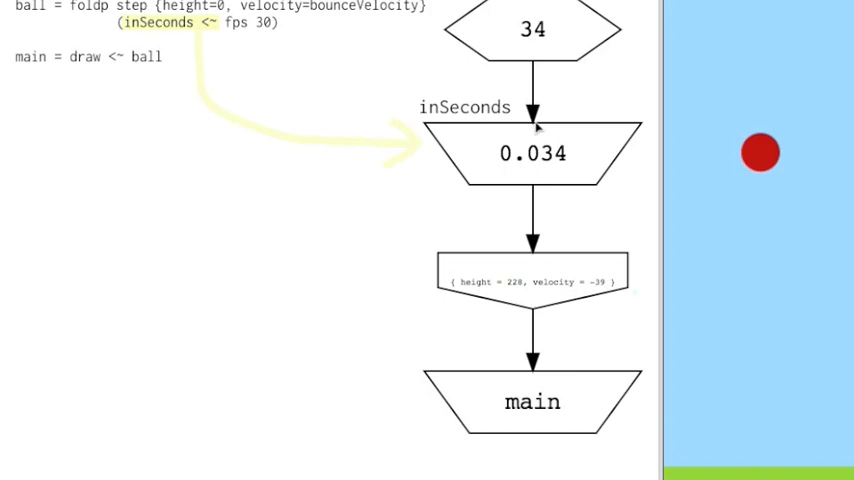
mouse_move(556, 196)
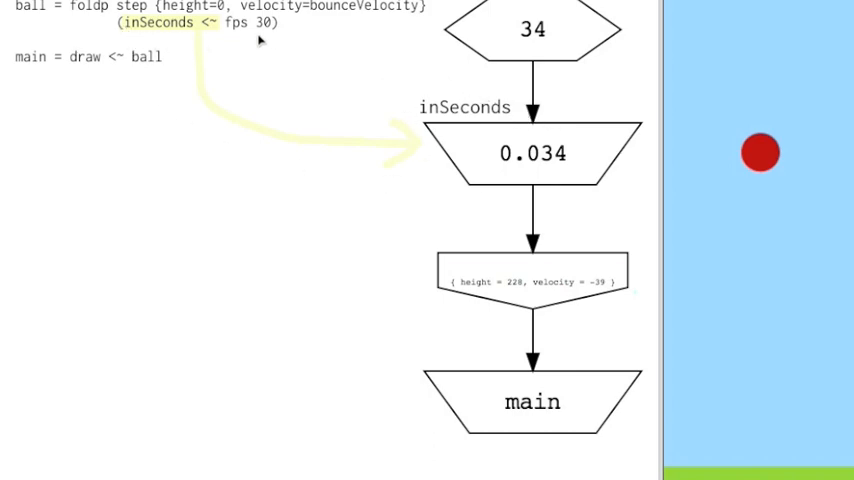
mouse_move(446, 136)
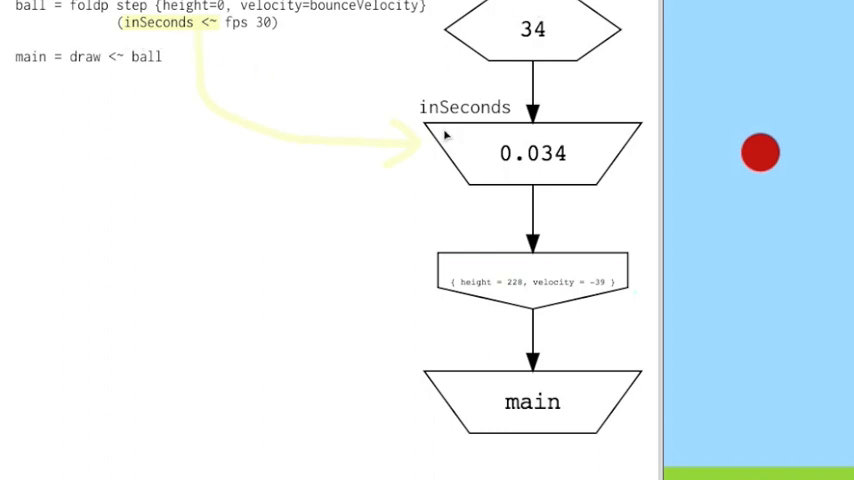
mouse_move(588, 262)
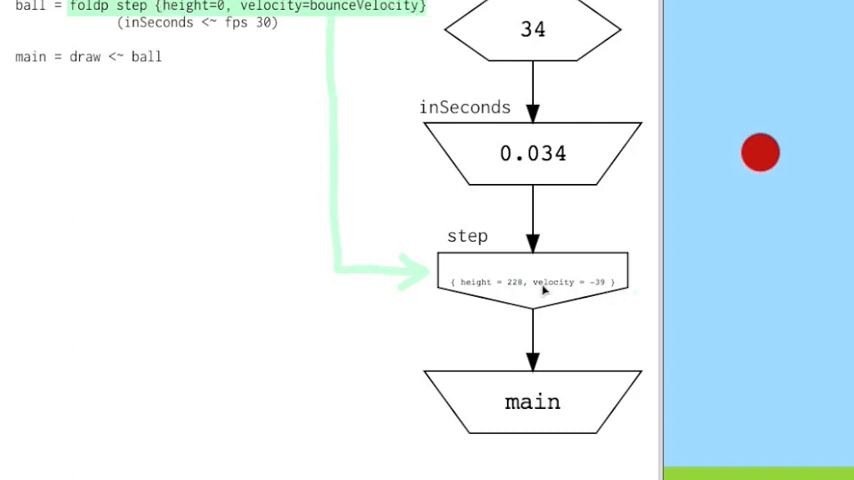
mouse_move(530, 176)
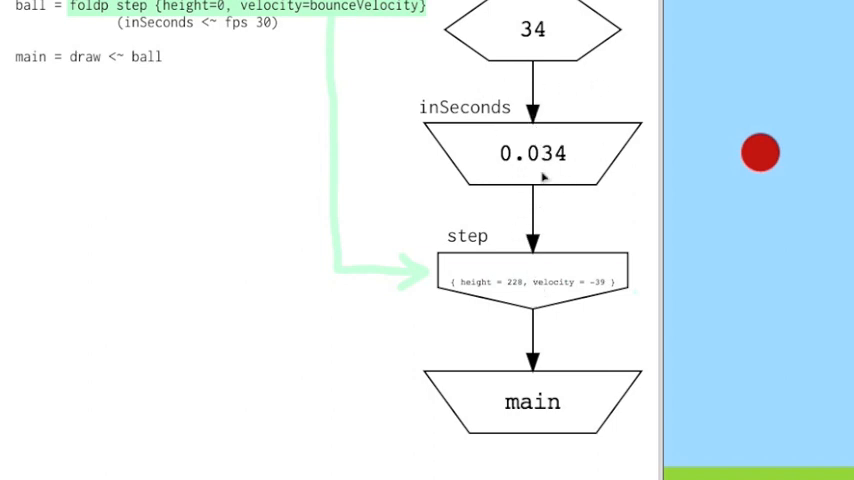
mouse_move(536, 236)
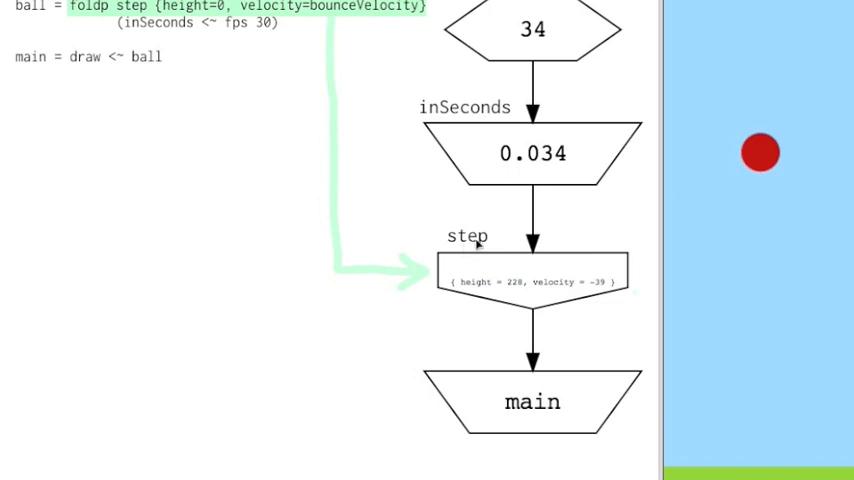
mouse_move(528, 300)
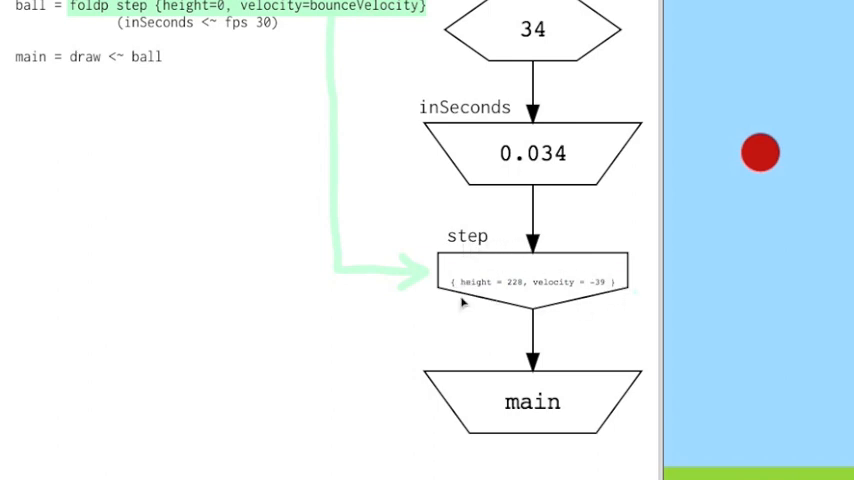
mouse_move(502, 290)
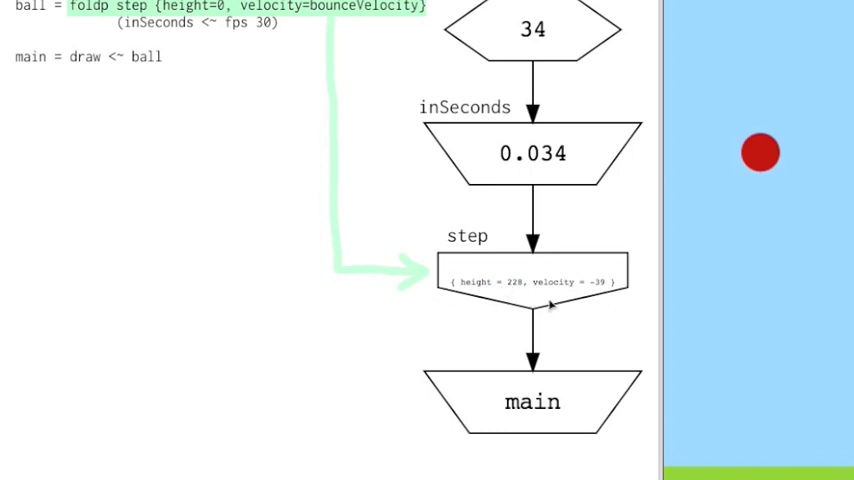
mouse_move(532, 292)
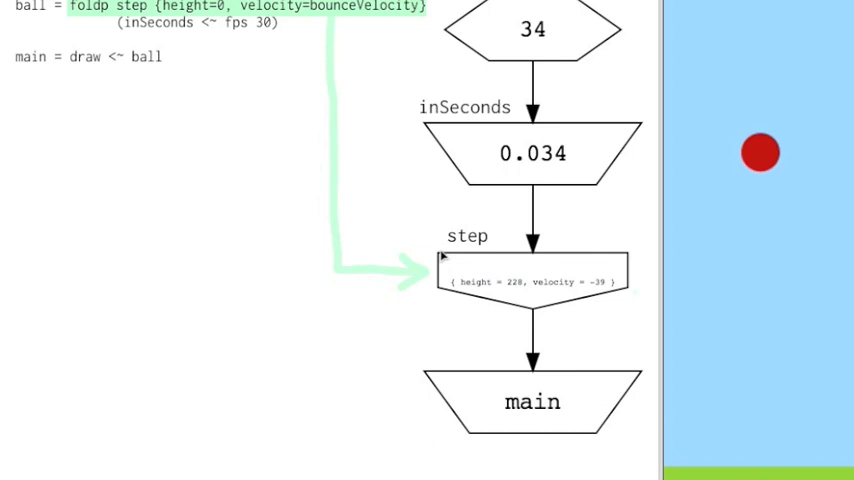
mouse_move(574, 314)
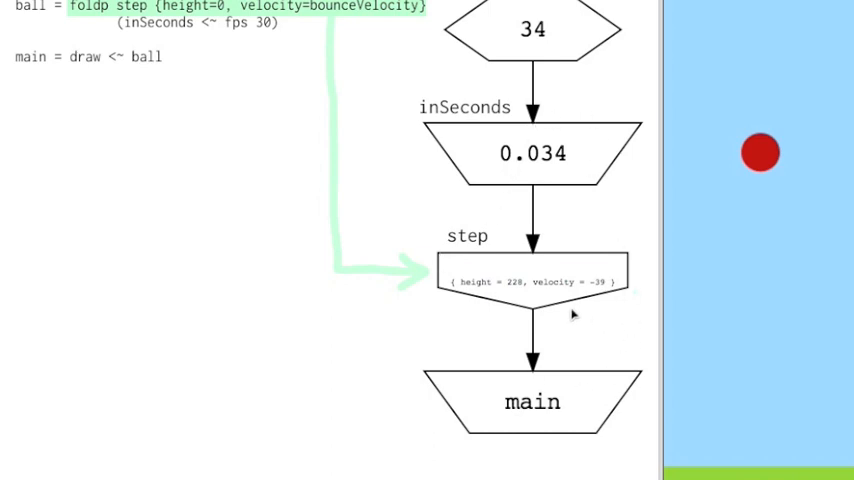
mouse_move(458, 224)
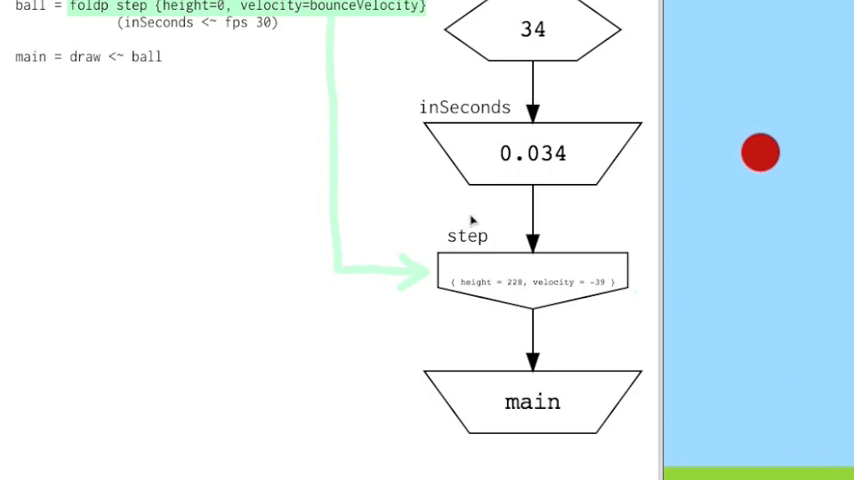
mouse_move(488, 268)
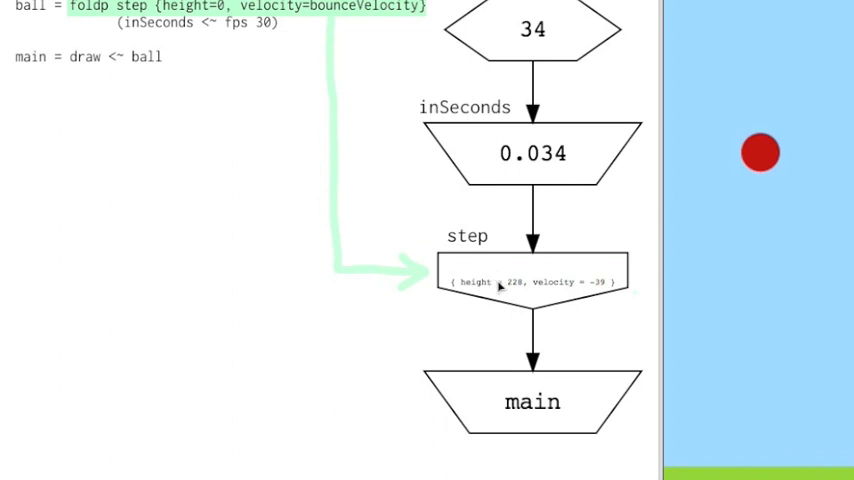
mouse_move(498, 290)
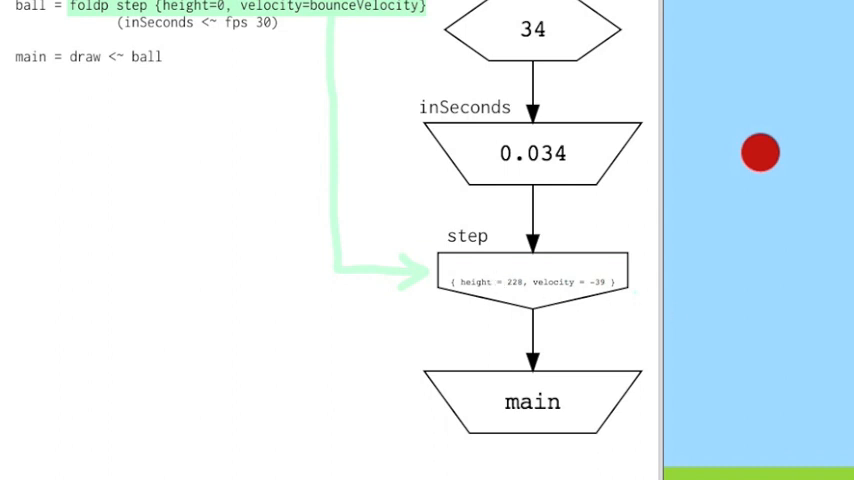
mouse_move(462, 300)
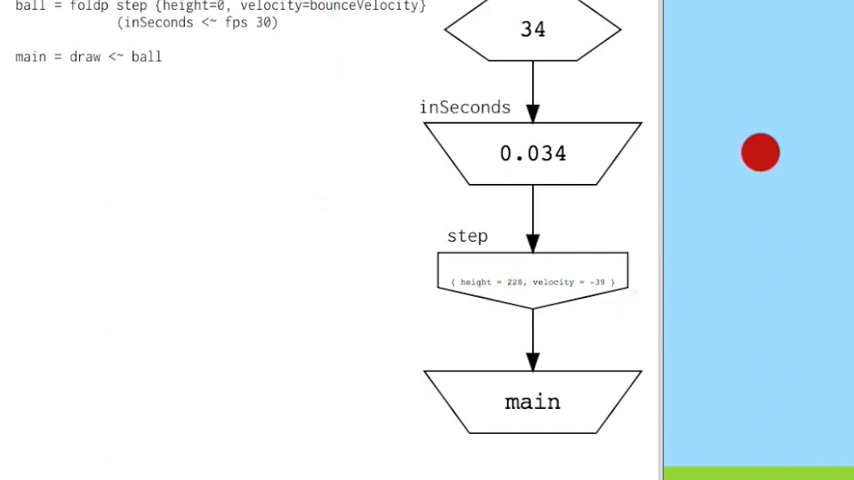
Step: Highlight 'draw' in 'main = draw <~ ball' to tie the bottom main node to it
double_click(88, 56)
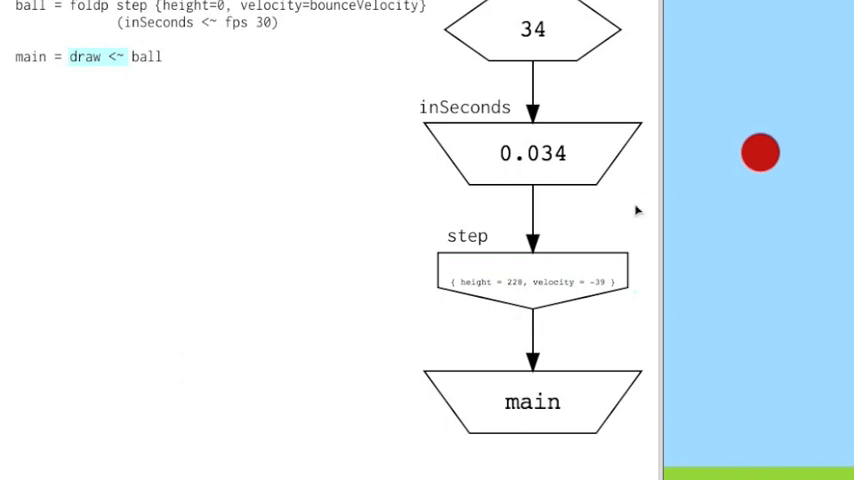
mouse_move(126, 64)
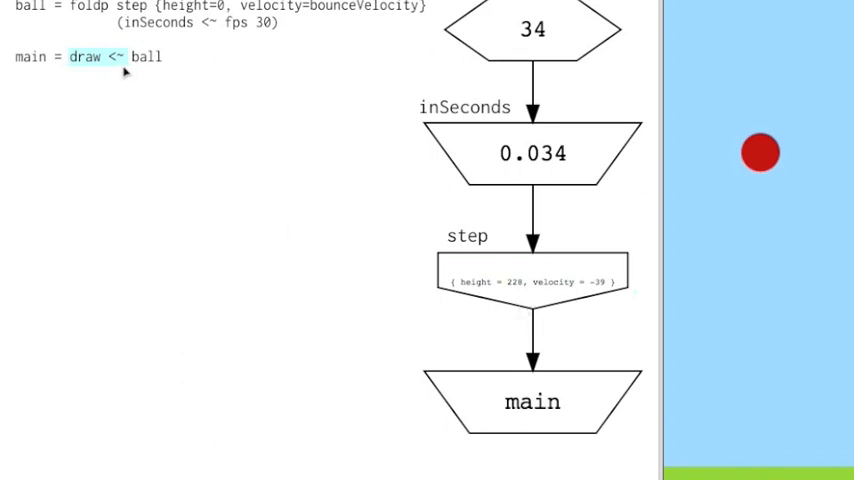
mouse_move(548, 348)
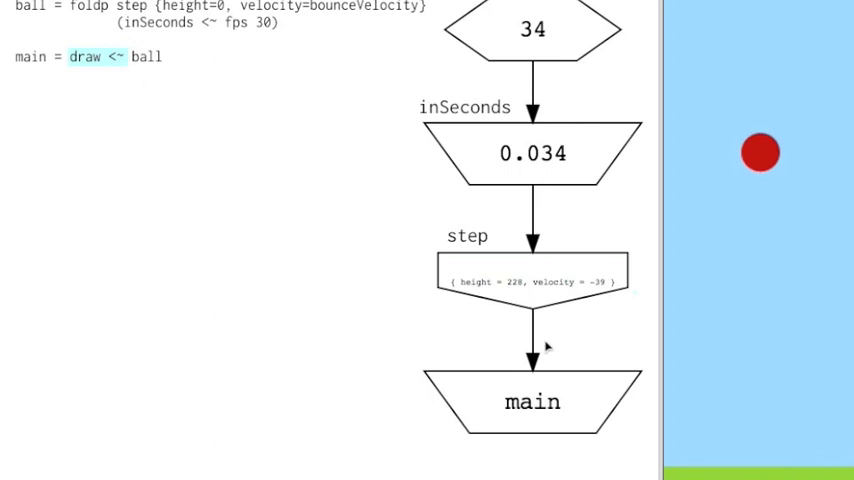
mouse_move(688, 402)
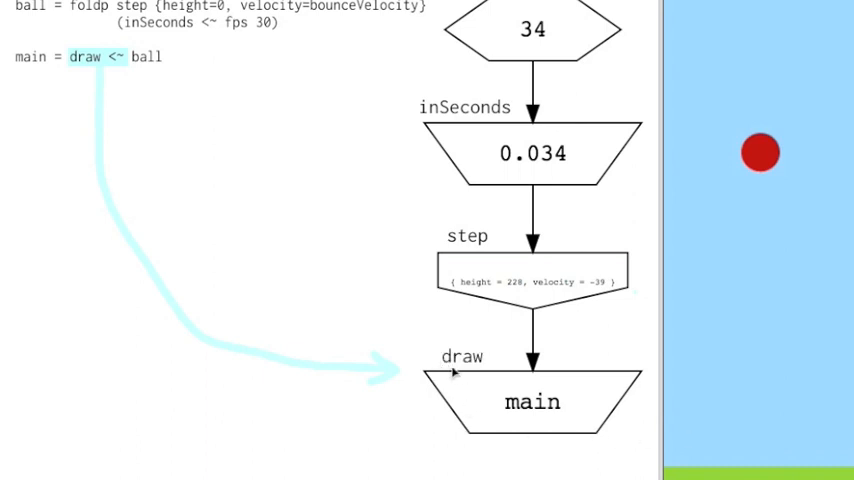
mouse_move(522, 258)
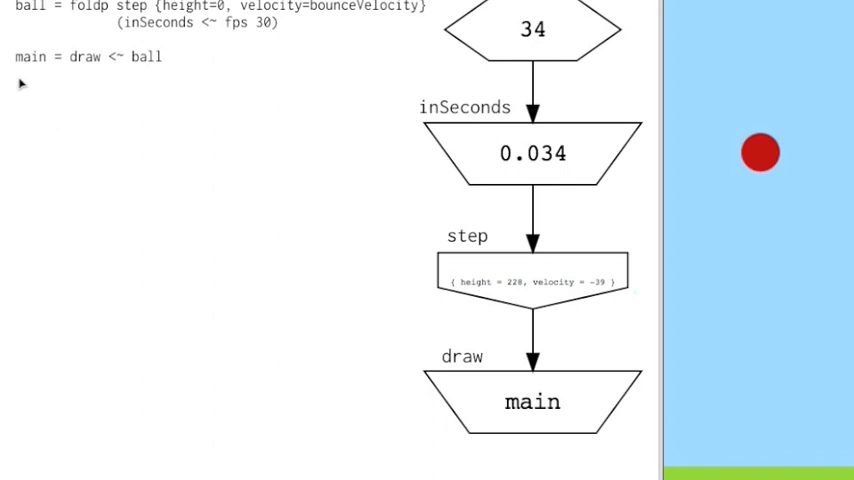
mouse_move(404, 172)
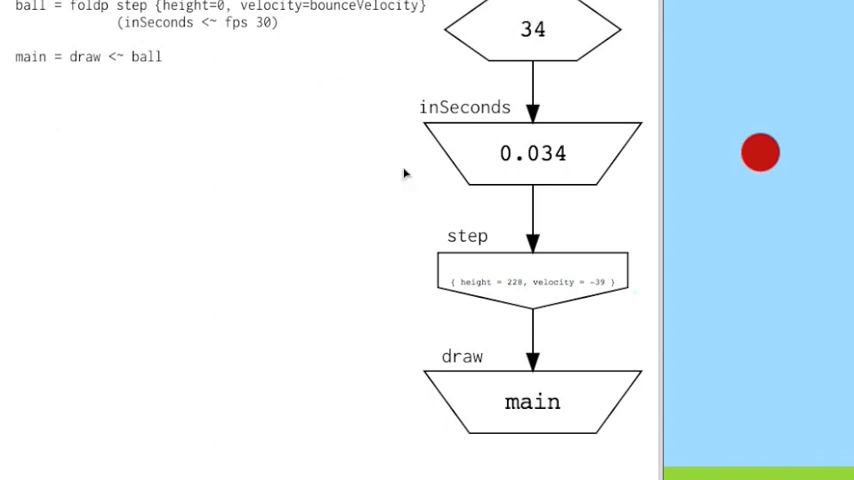
mouse_move(600, 68)
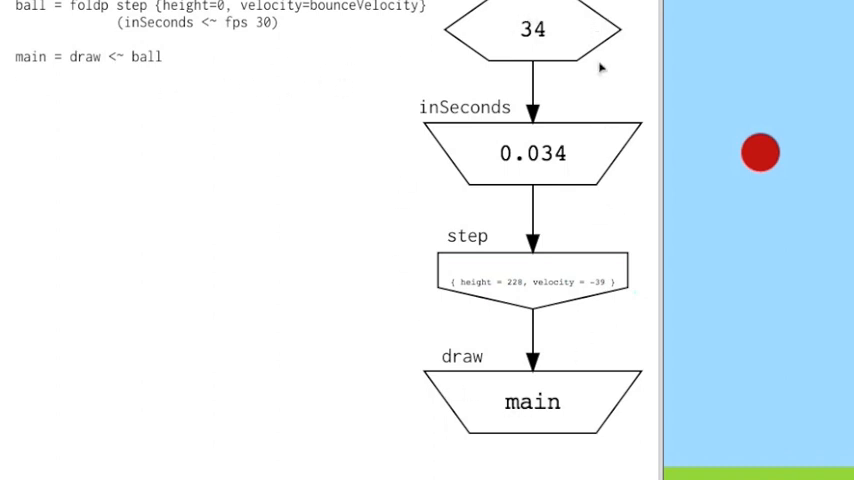
mouse_move(476, 68)
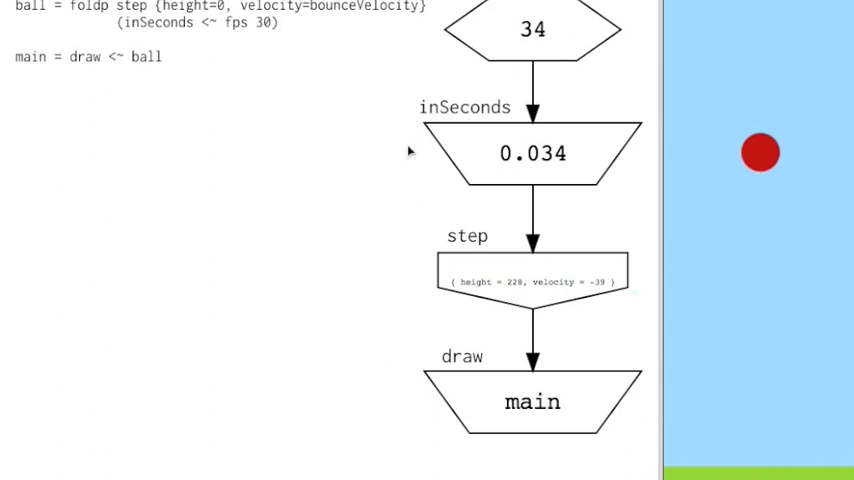
mouse_move(468, 160)
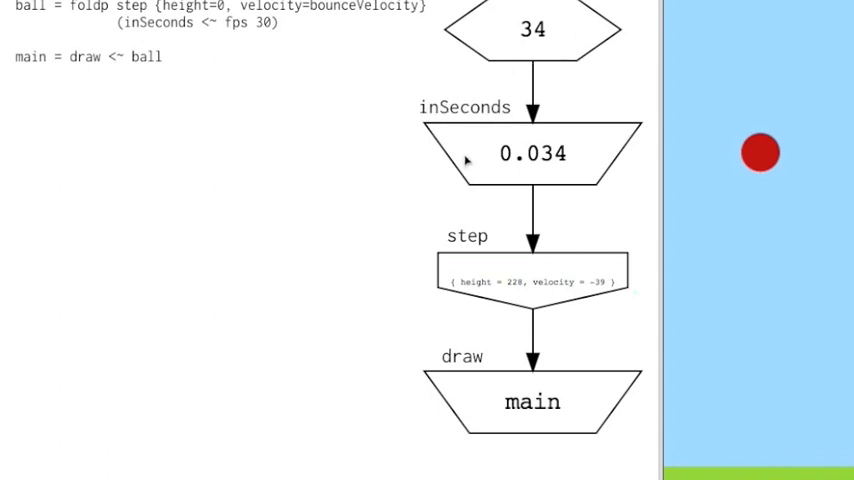
mouse_move(530, 296)
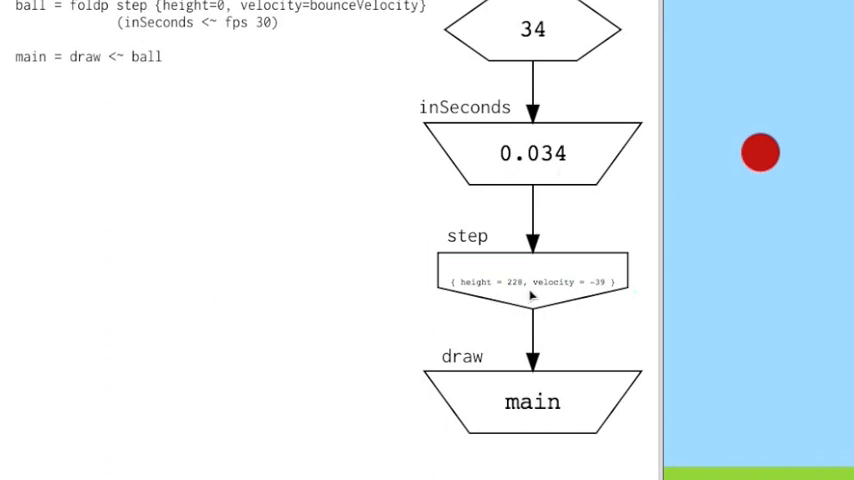
mouse_move(556, 324)
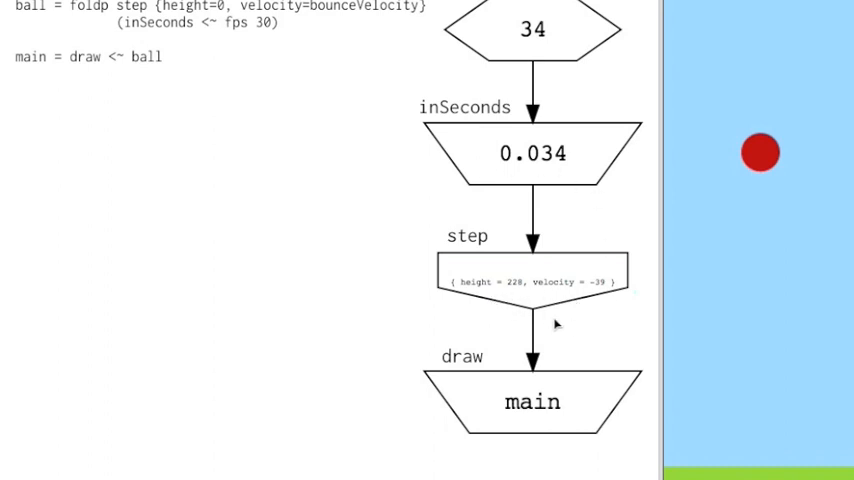
mouse_move(602, 304)
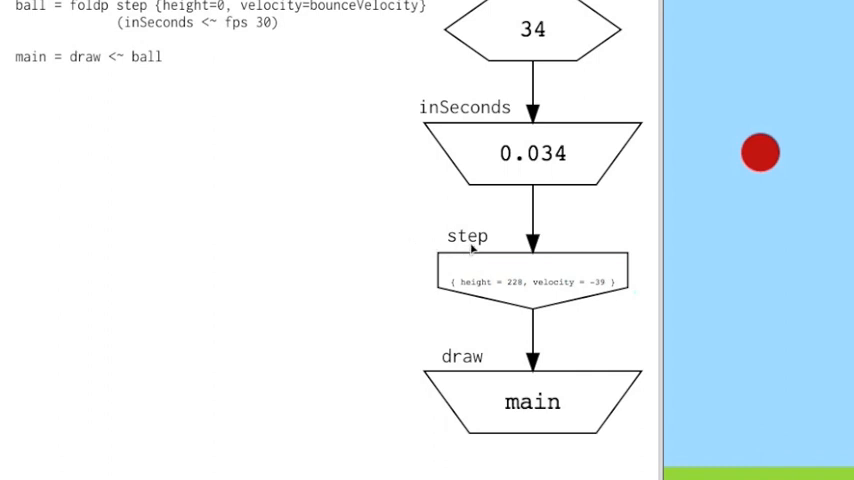
mouse_move(474, 252)
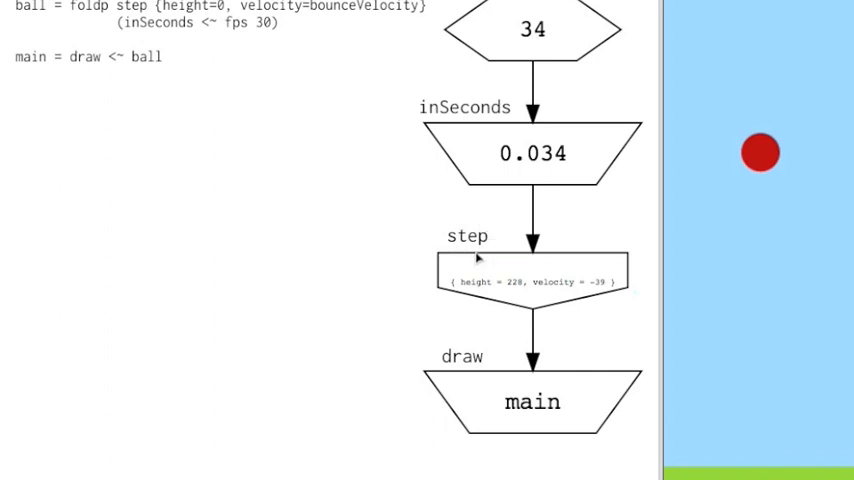
mouse_move(498, 244)
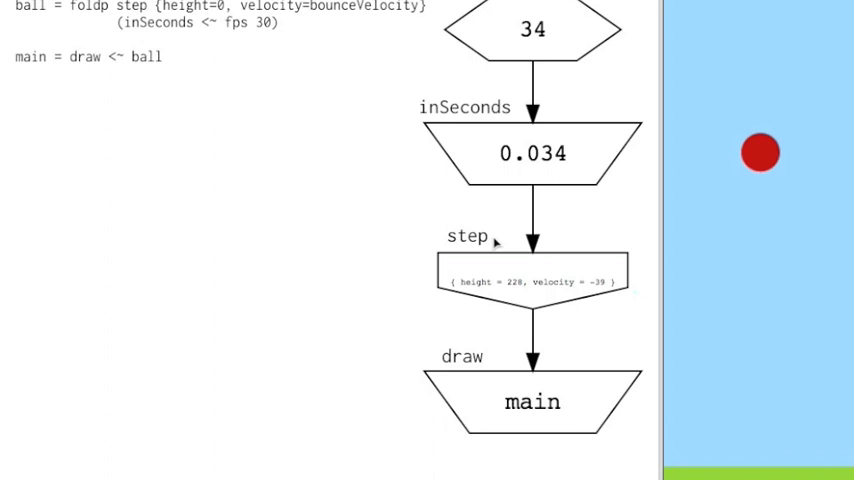
mouse_move(496, 244)
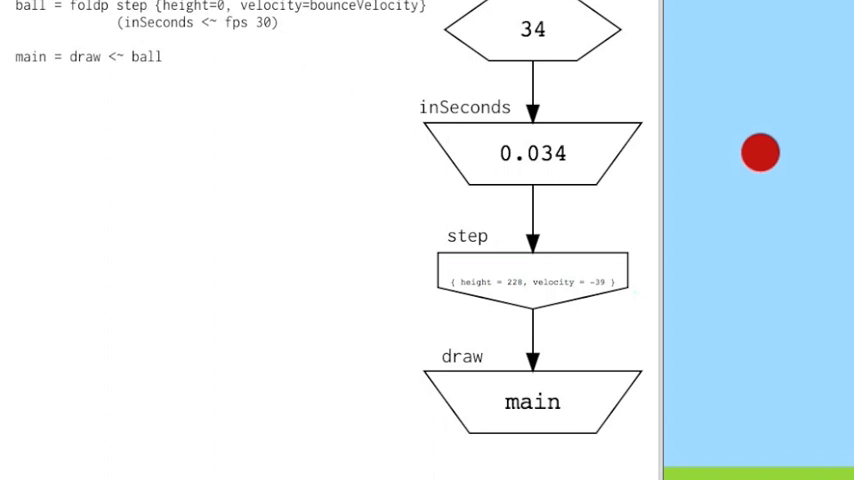